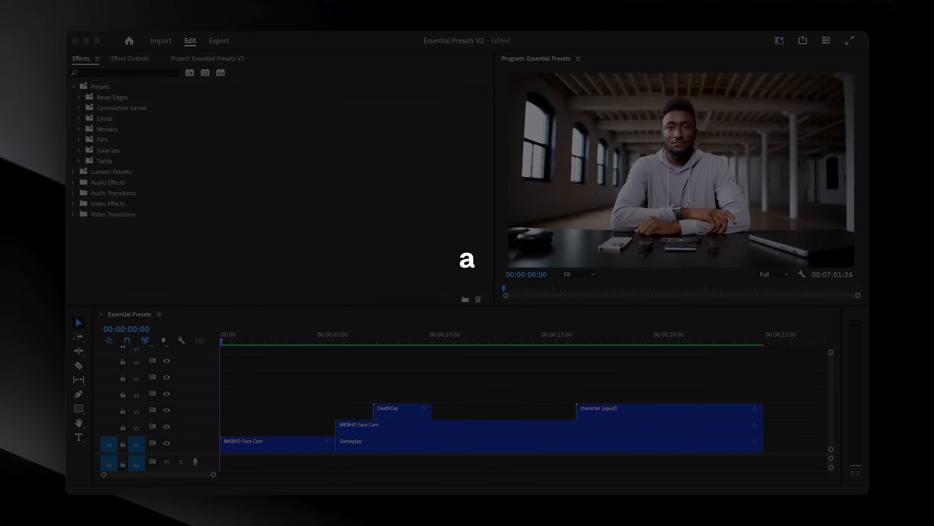
Import the SKTADAS .prfpset preset file into the Effects panel's Presets folder
type("essential")
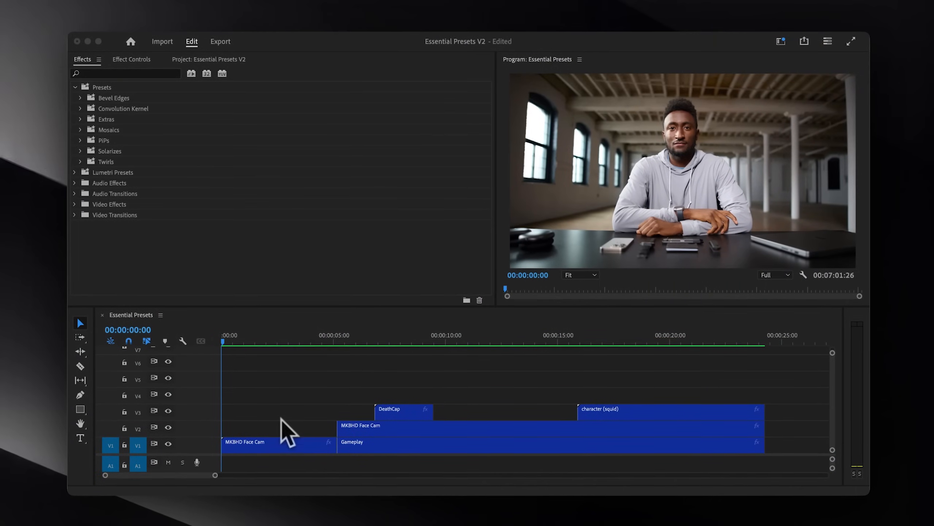
right_click(104, 88)
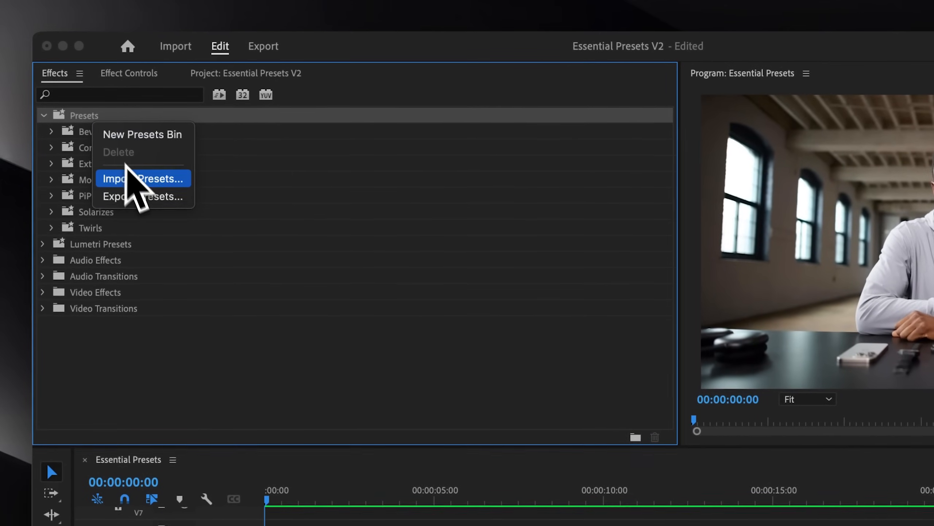
left_click(143, 178)
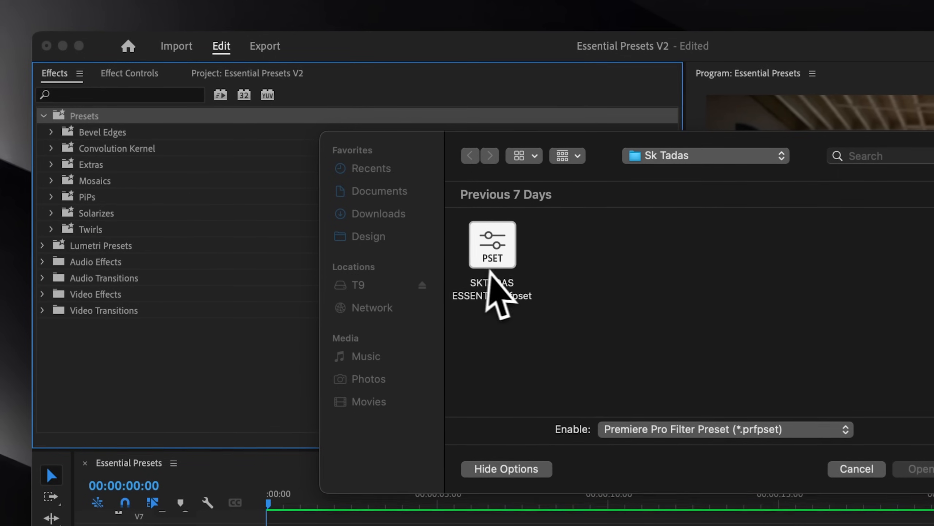
left_click(493, 245)
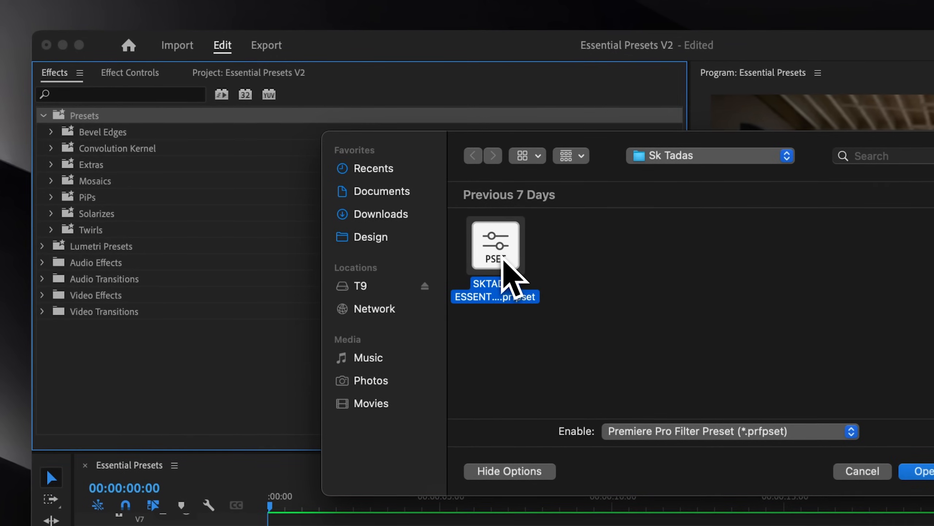
left_click(927, 471)
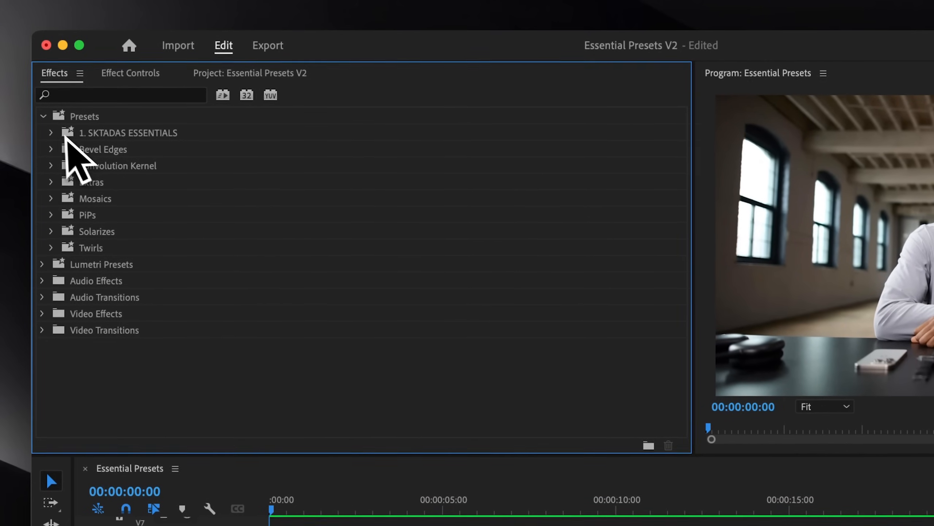
Expand SKTADAS ESSENTIALS and its Video Effects category, revealing the Blurs and Rounded Corners presets
left_click(51, 133)
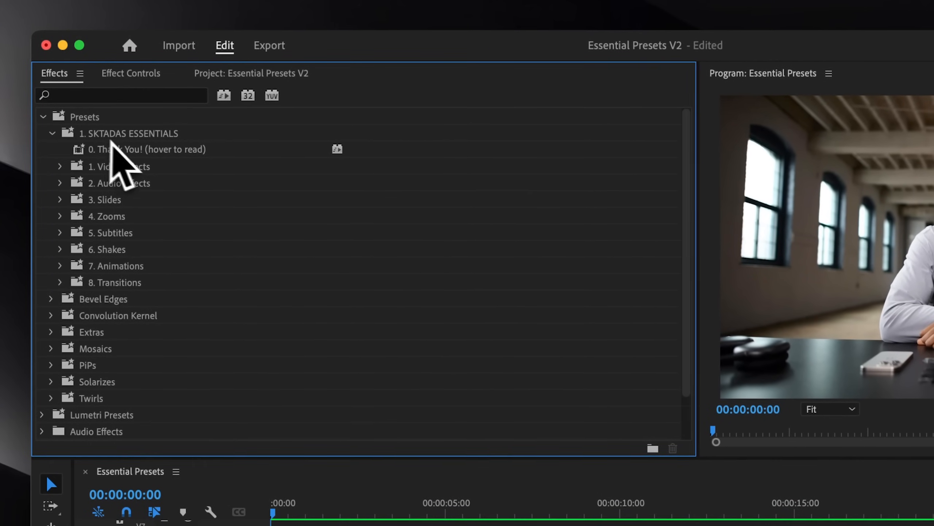
left_click(60, 166)
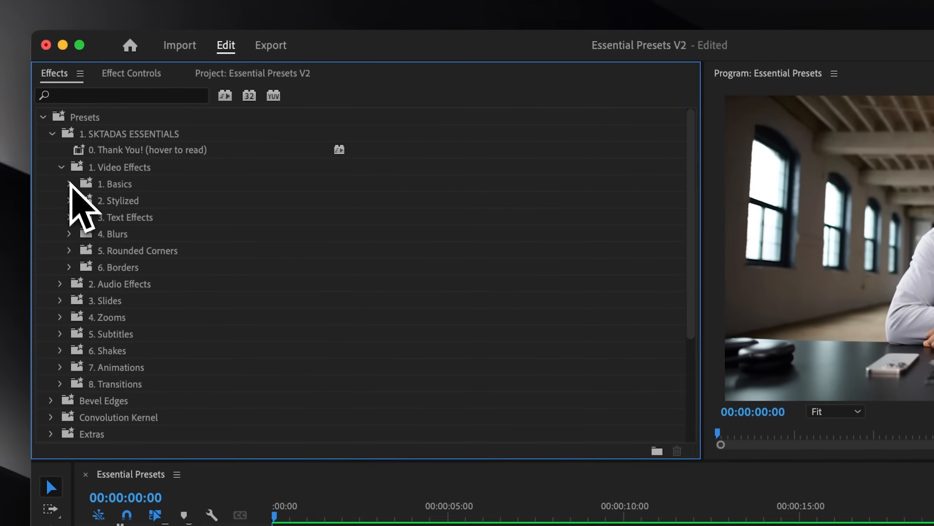
left_click(69, 200)
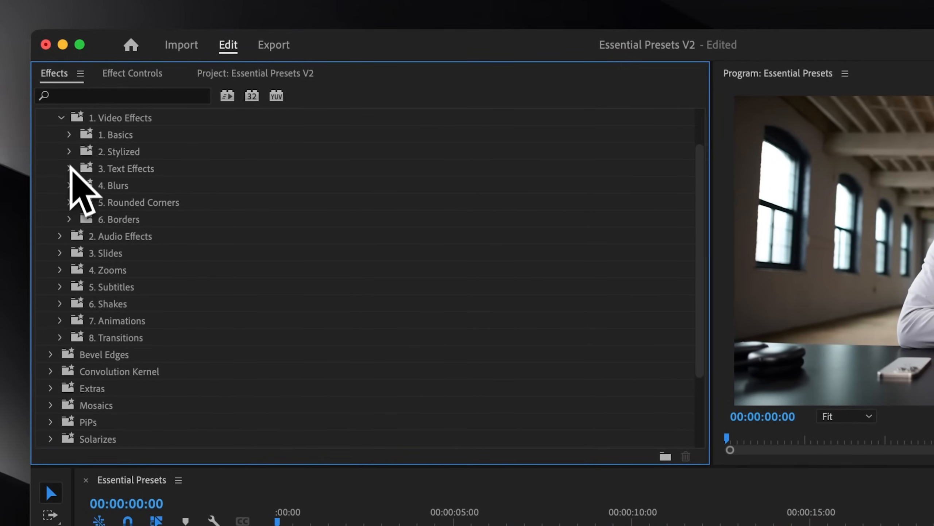
left_click(69, 185)
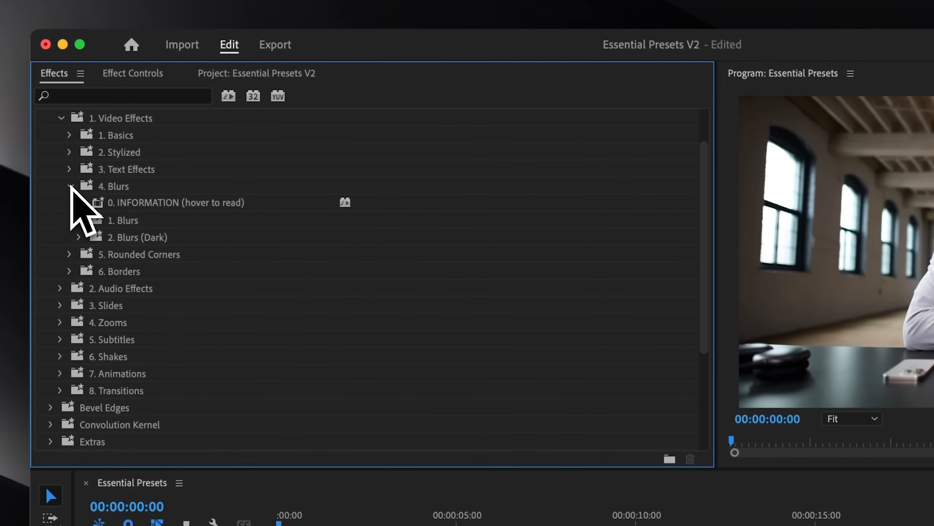
left_click(79, 237)
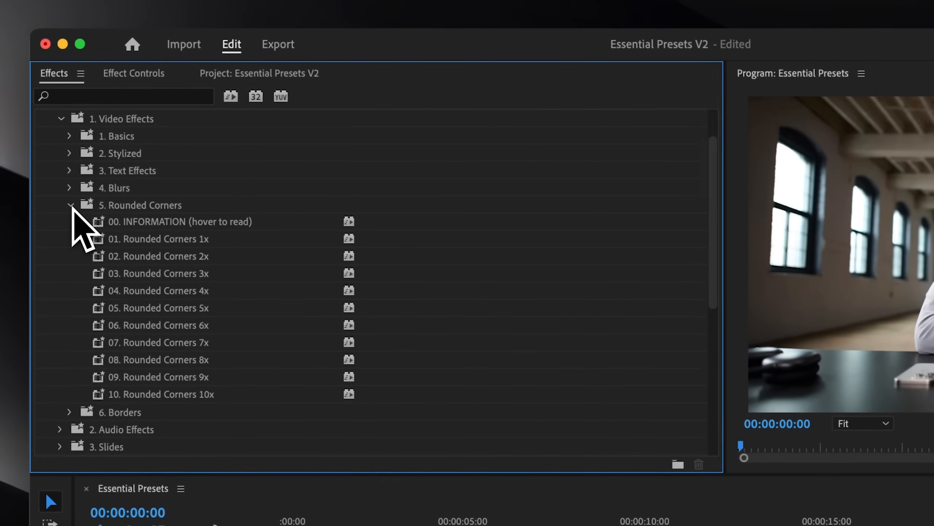
Browse the Slides, Zooms, centered Subtitles and Shakes preset folders in turn
left_click(73, 203)
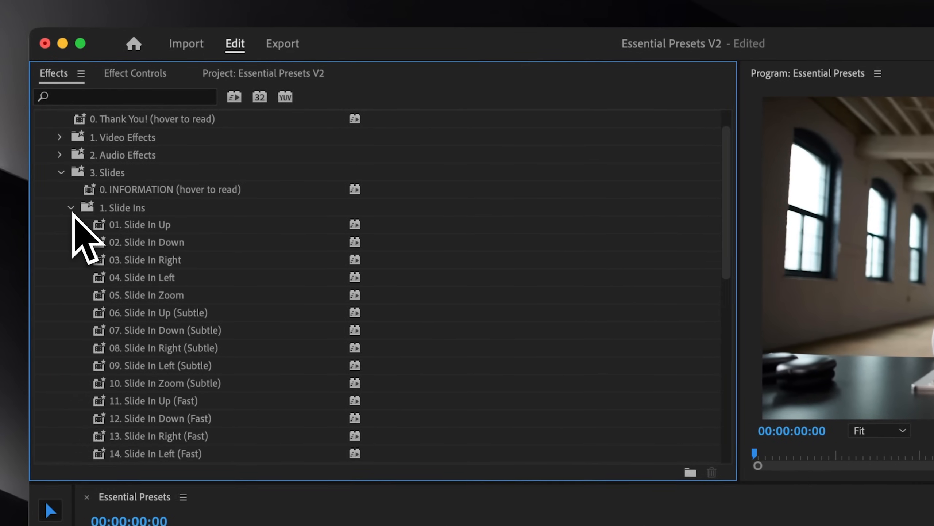
scroll("down", 3)
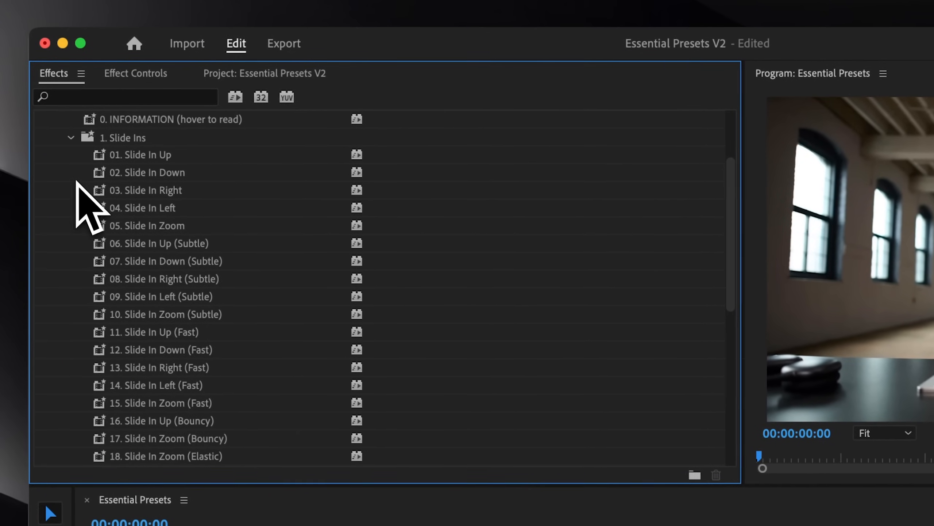
left_click(70, 138)
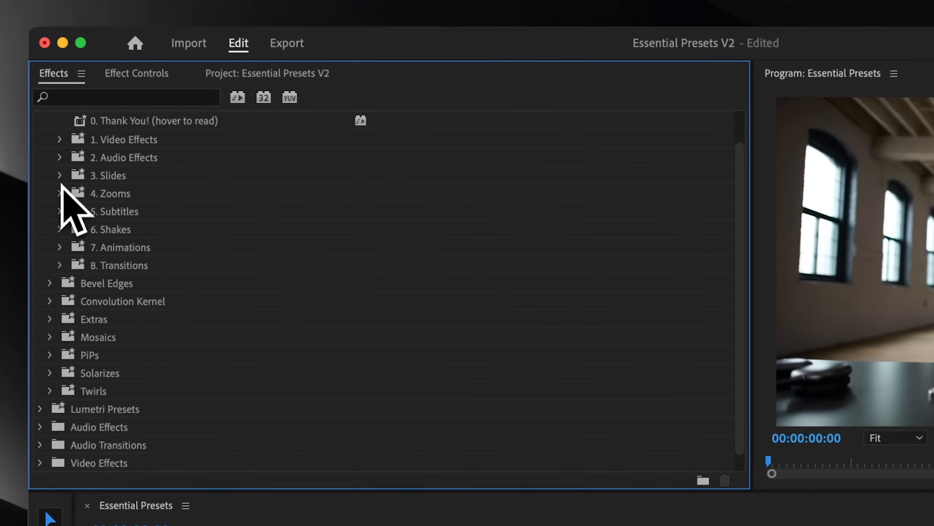
left_click(60, 194)
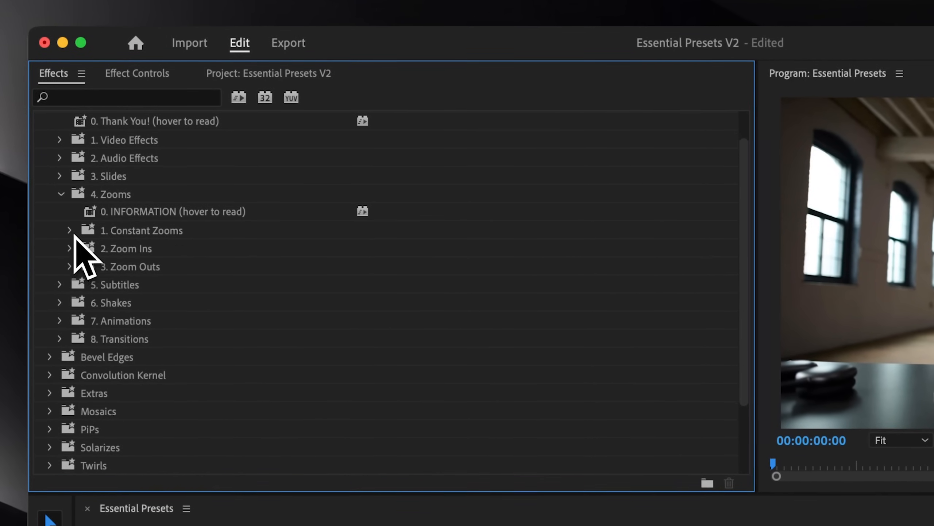
scroll("down", 3)
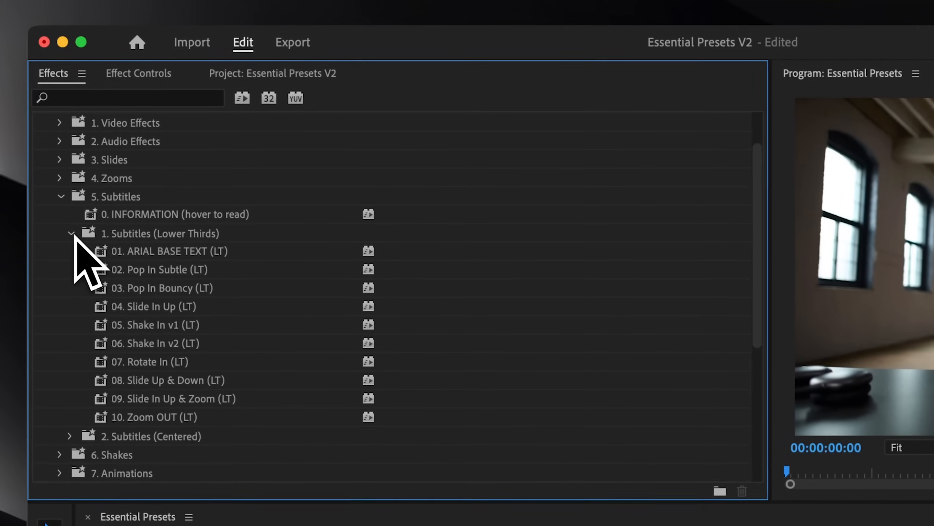
left_click(72, 233)
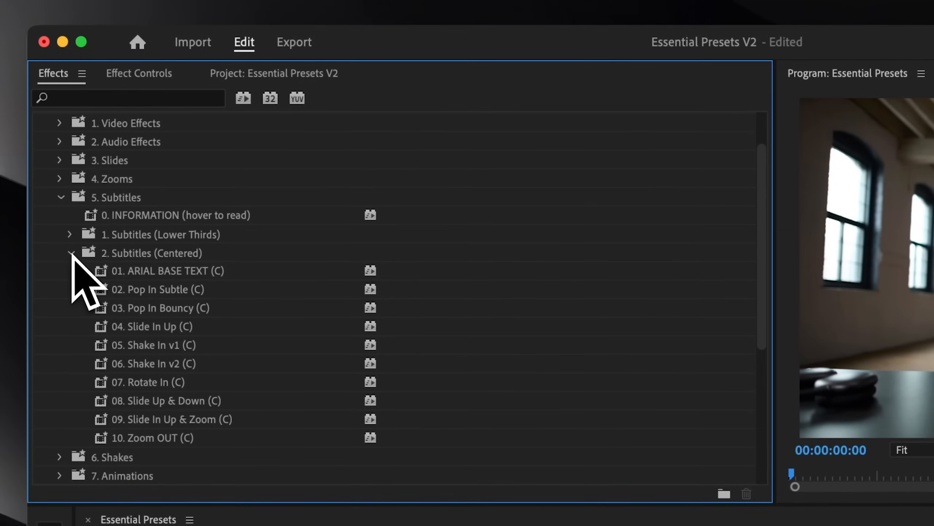
left_click(61, 197)
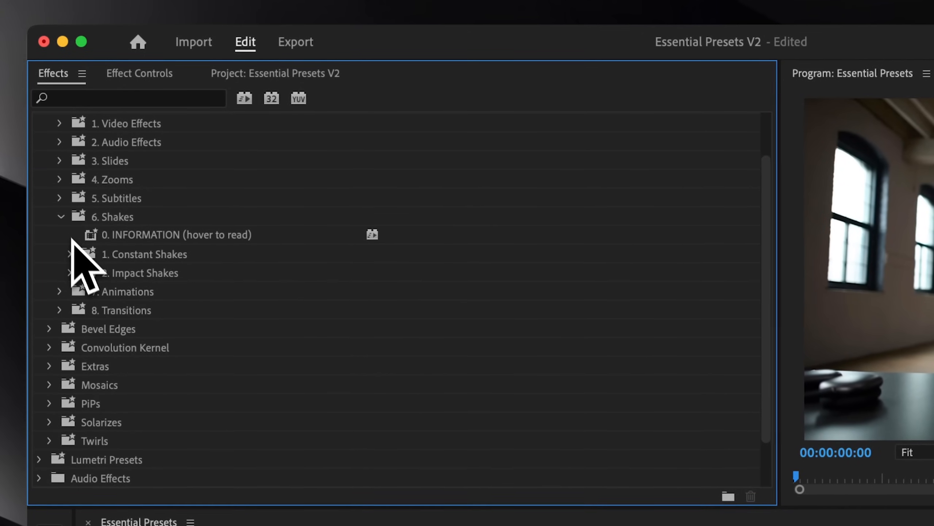
left_click(70, 272)
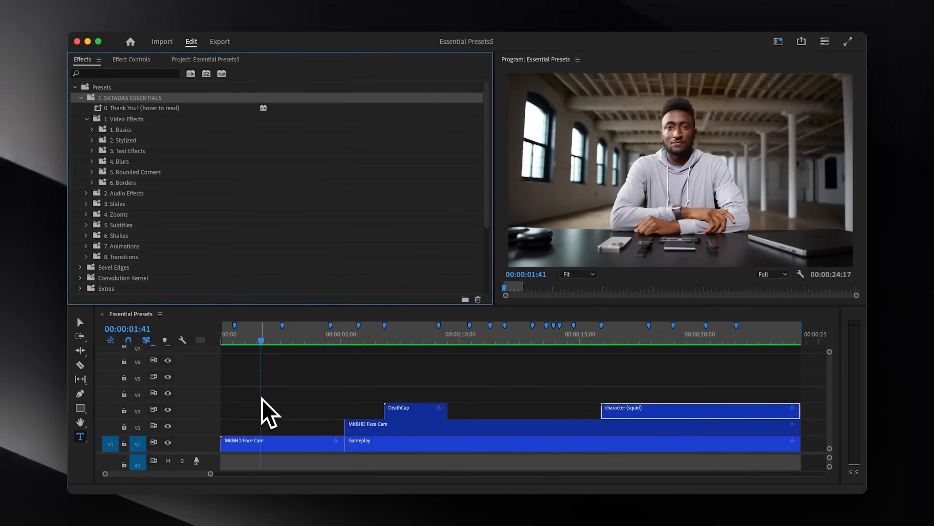
mouse_move(290, 350)
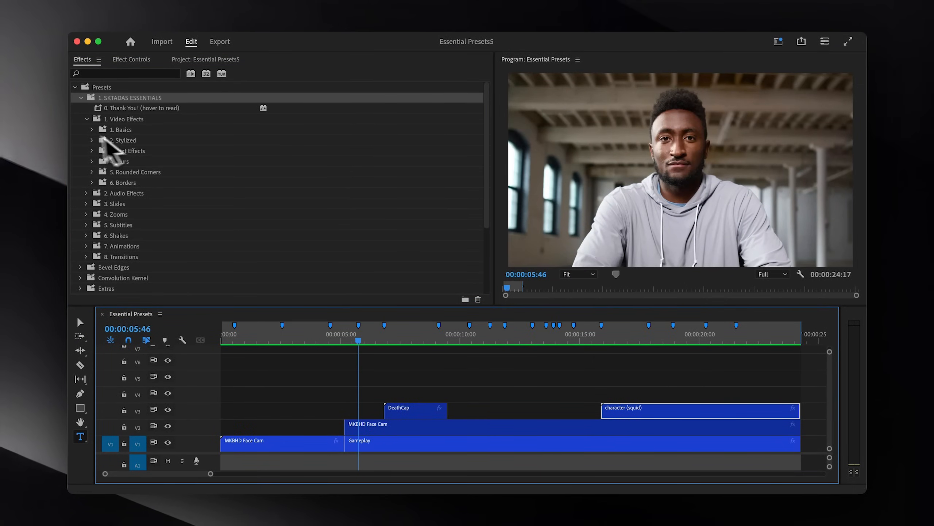
Expand the Stylized presets, then select the first face-cam clip and the squid character clip
left_click(92, 141)
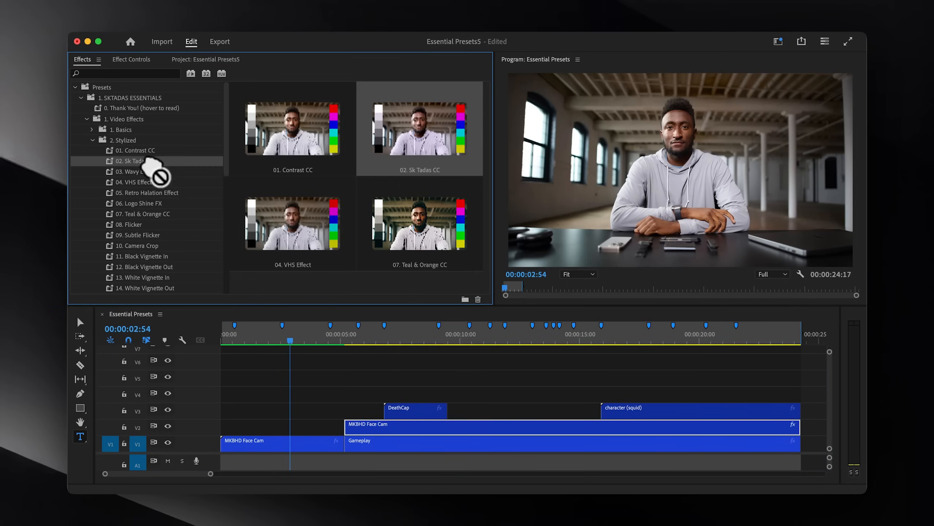
left_click(395, 342)
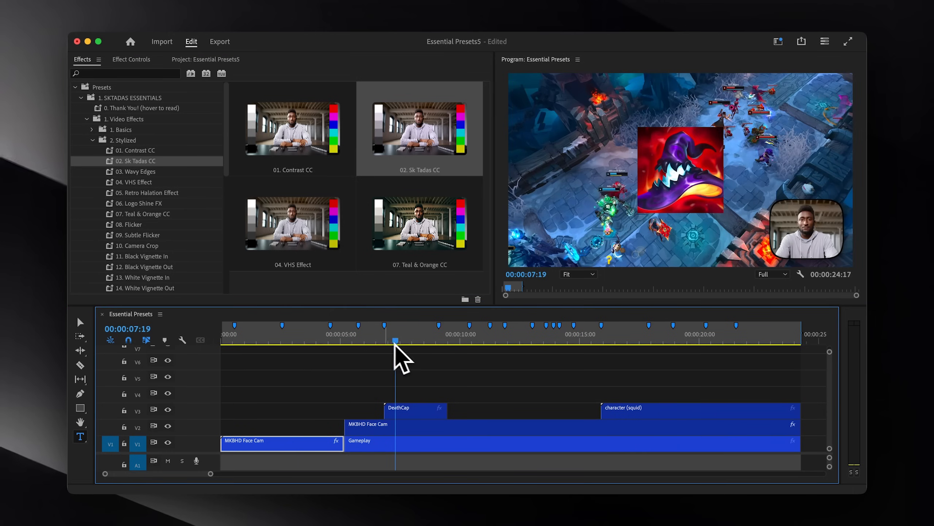
left_click(137, 151)
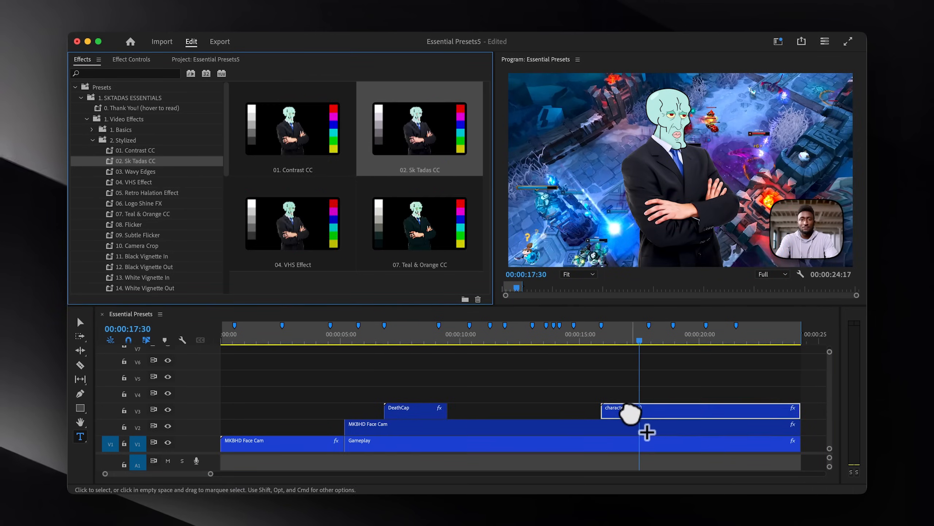
Create a new Adjustment Layer in the project bin and place it above the opening face-cam clip
left_click(206, 59)
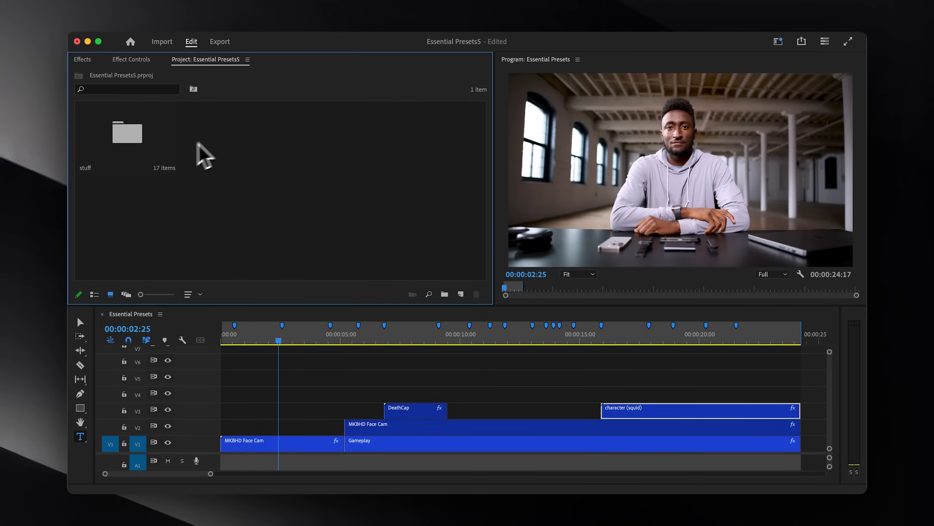
right_click(202, 152)
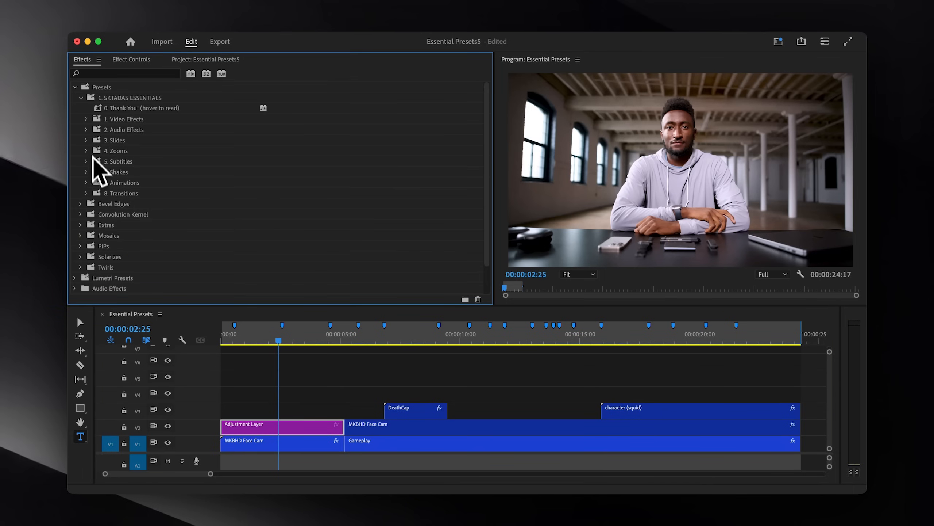
left_click(86, 172)
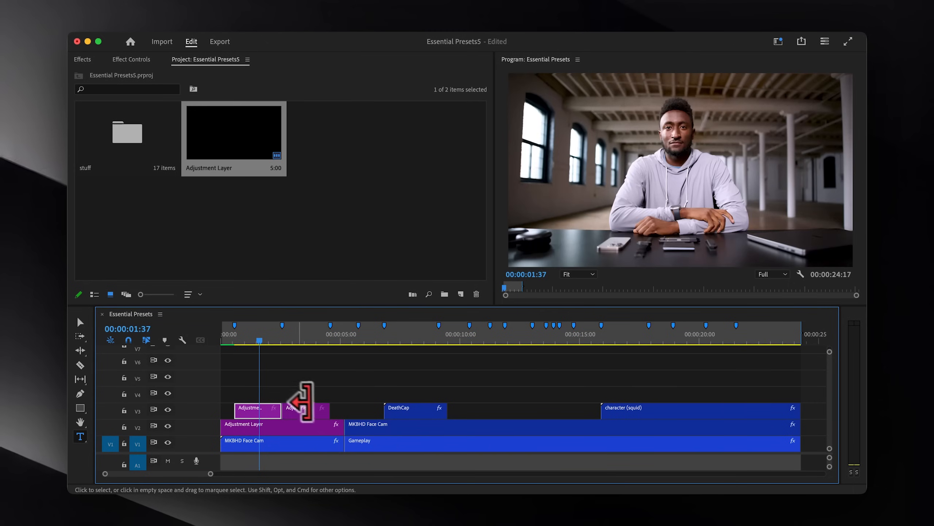
Trim the upper-track adjustment layer to a short piece spanning 00:00:04:36 to 00:00:05:17
left_click(82, 59)
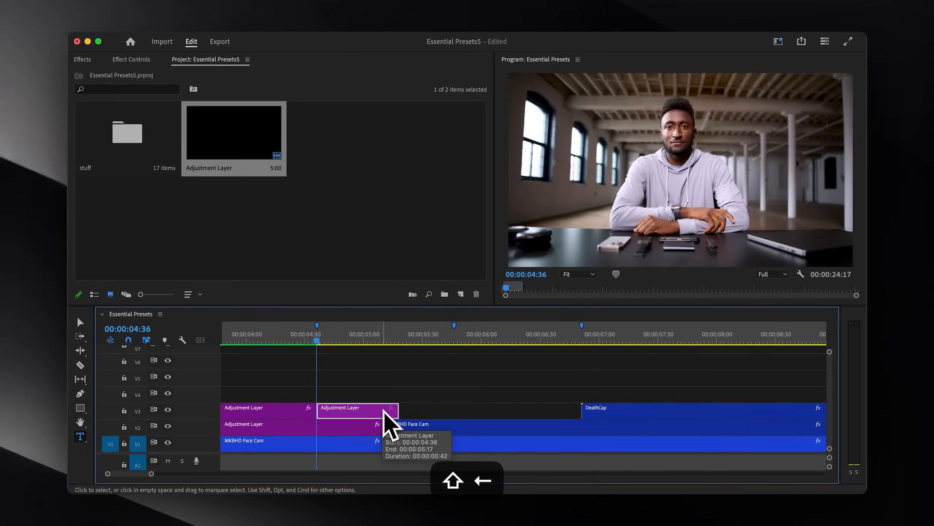
Extend the short V3 adjustment layer to the right beyond 00:00:05:17 into the gameplay
left_click(394, 340)
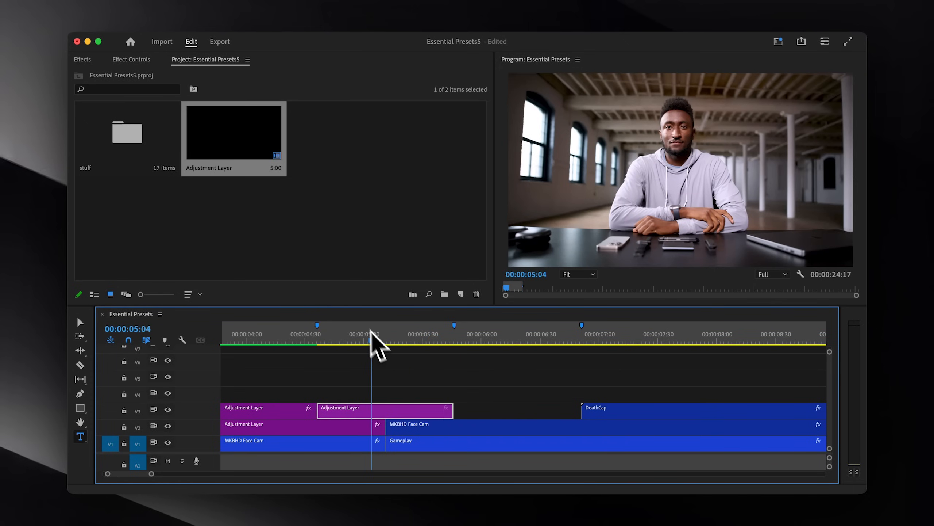
left_click(82, 59)
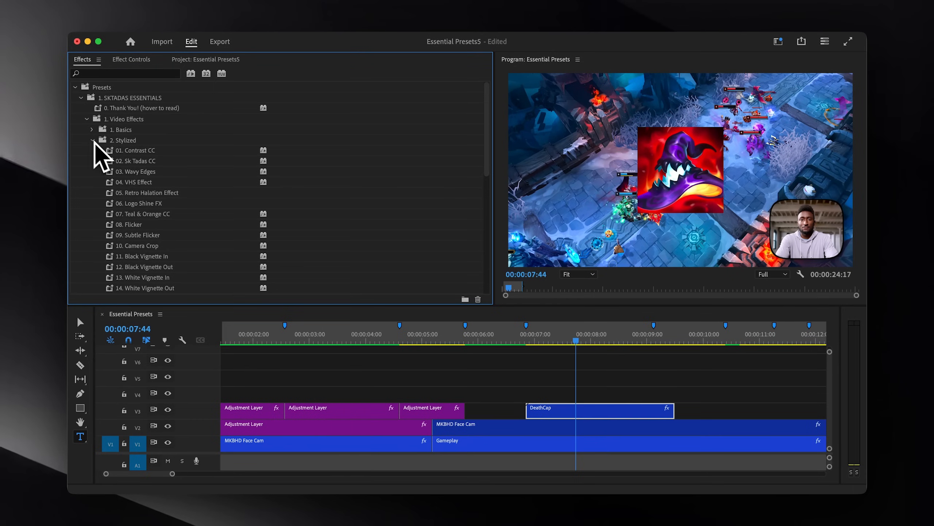
Apply the Glow Up, Black Borders and Slide In Up presets from the Basics group to the DeathCap clip
left_click(141, 203)
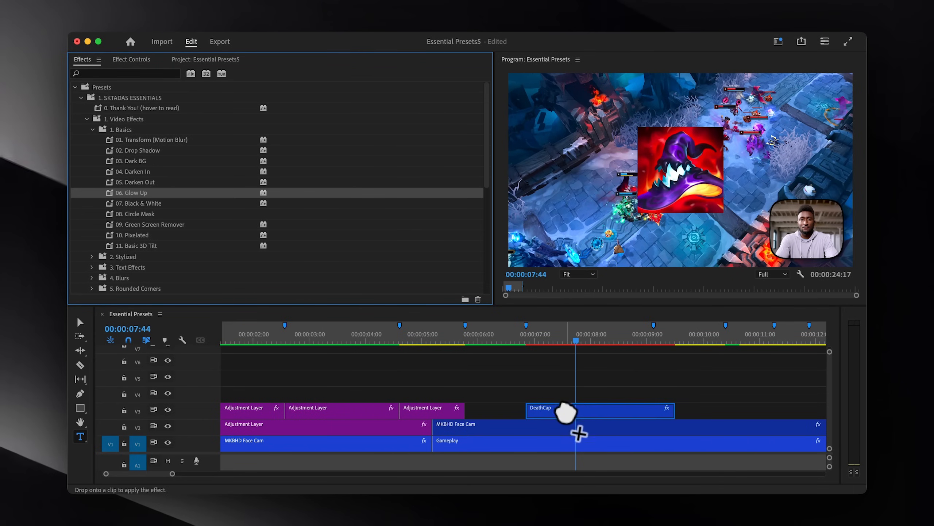
left_click(93, 130)
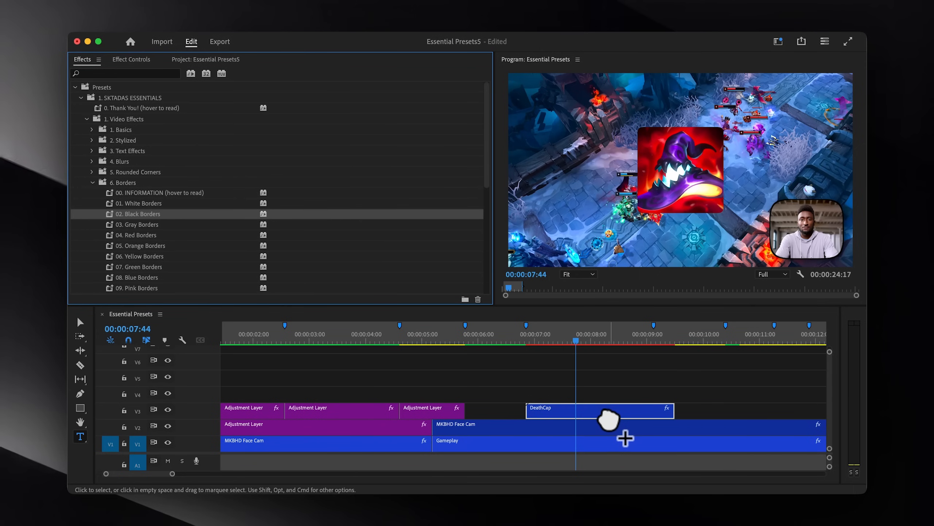
left_click(92, 130)
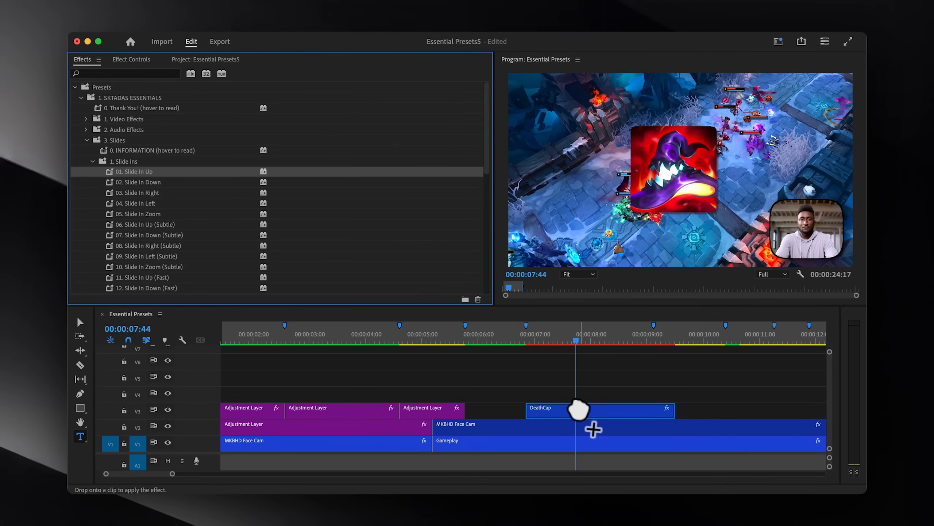
left_click(92, 161)
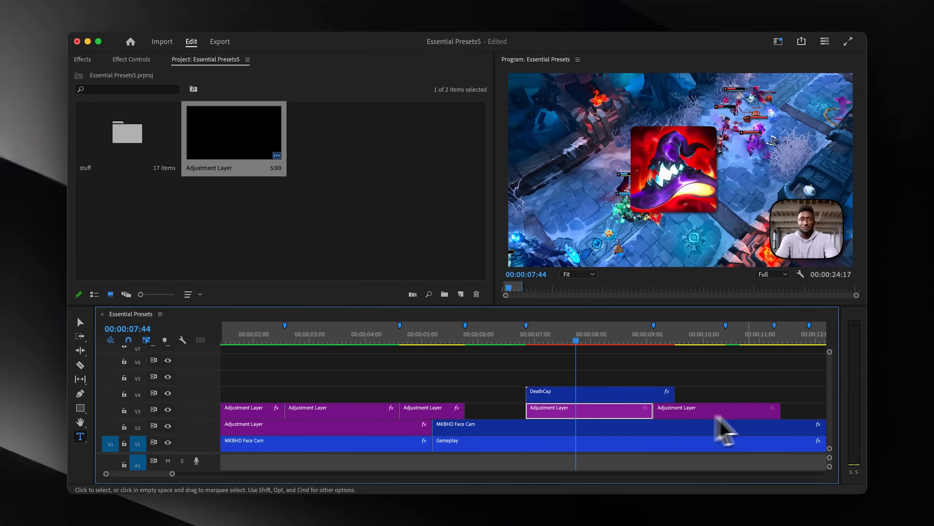
Inspect the adjustment layer's Effect Controls, then return to the effect presets list
left_click(131, 59)
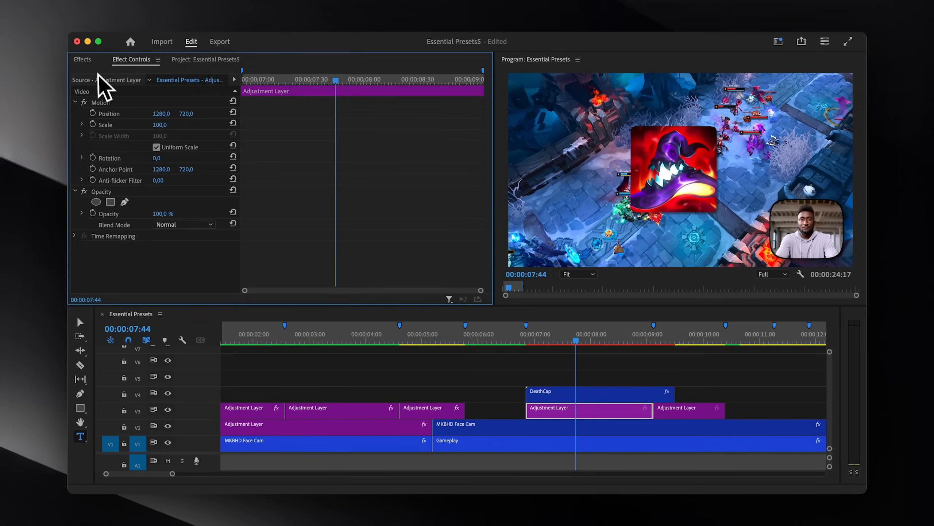
left_click(82, 59)
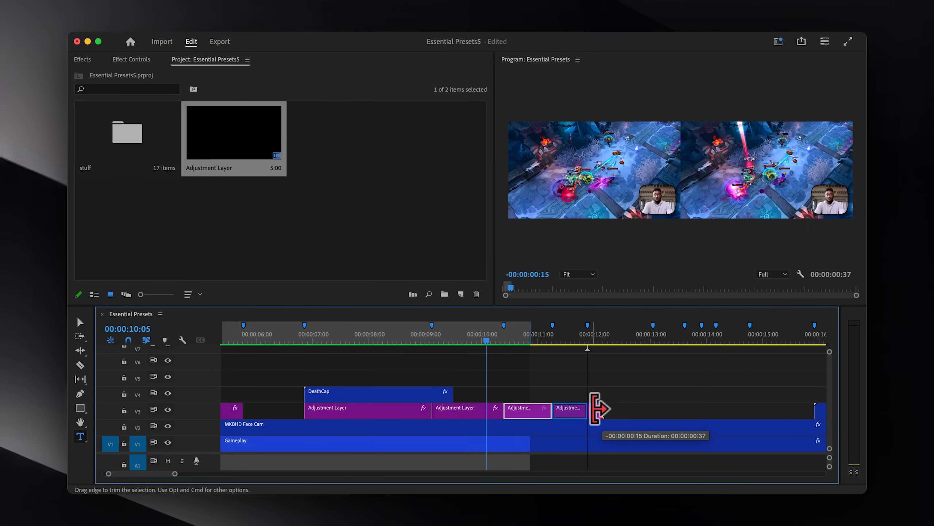
Shorten the last adjustment layer clip to end before 12 seconds and close the Basics preset group
left_click(81, 59)
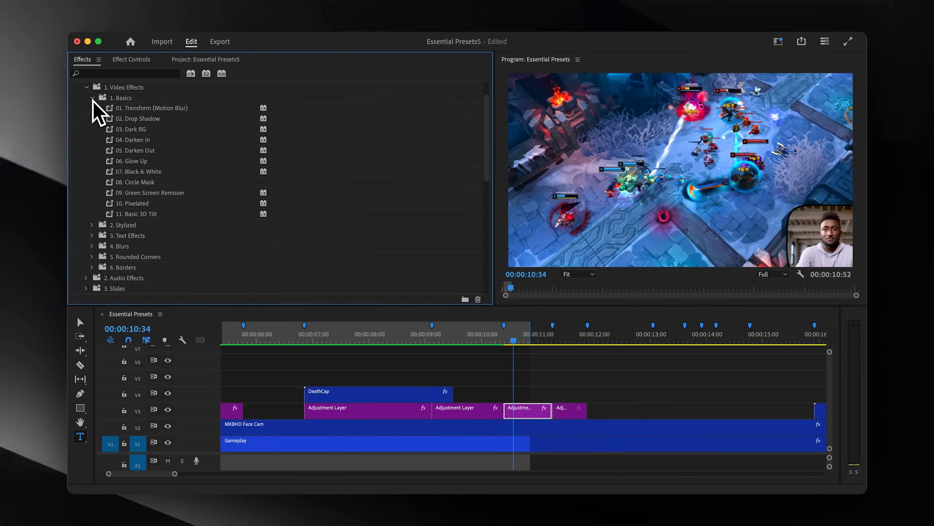
left_click(93, 98)
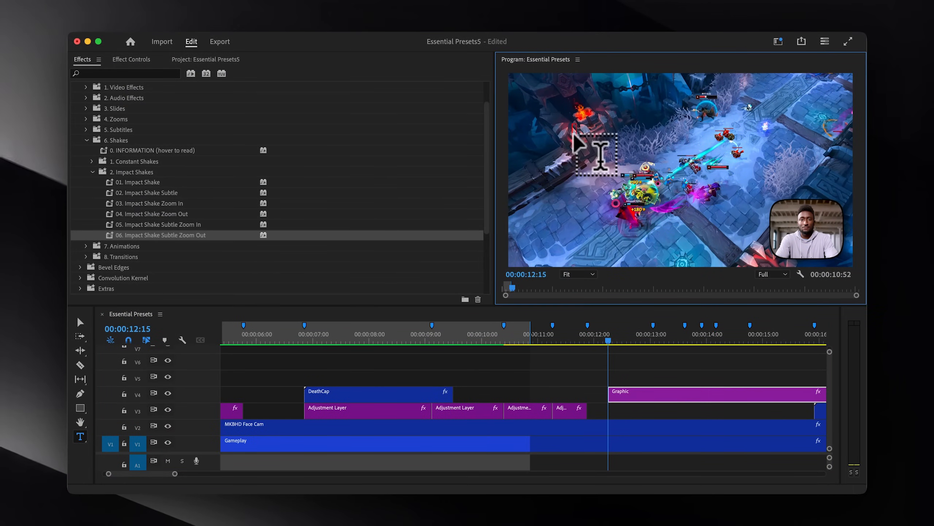
Create a subtitle text box over the gameplay starting near 12 seconds and reveal the subtitle presets
left_click_drag(715, 393, 620, 393)
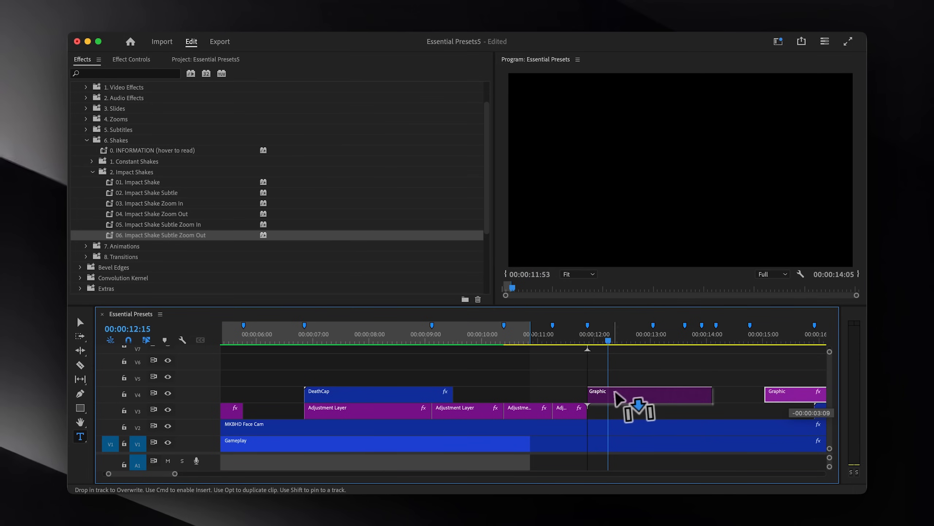
left_click_drag(650, 394, 620, 391)
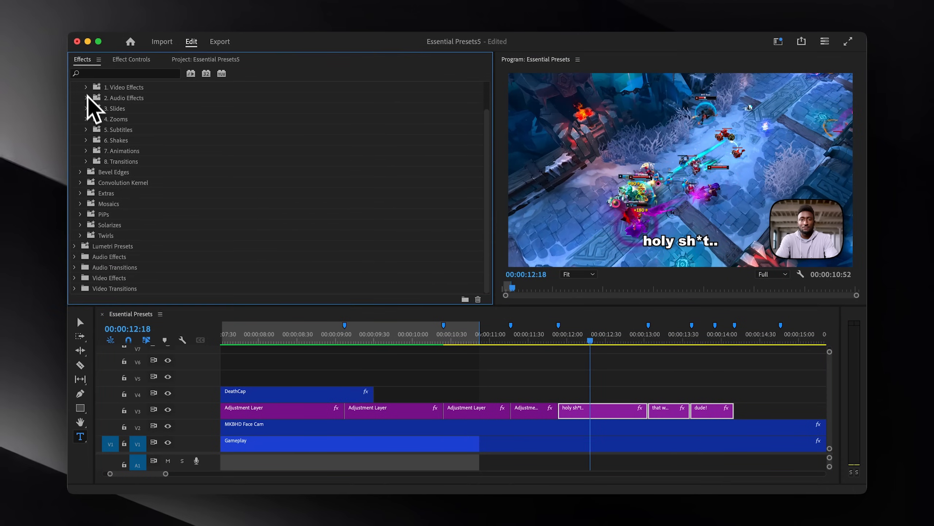
left_click(86, 88)
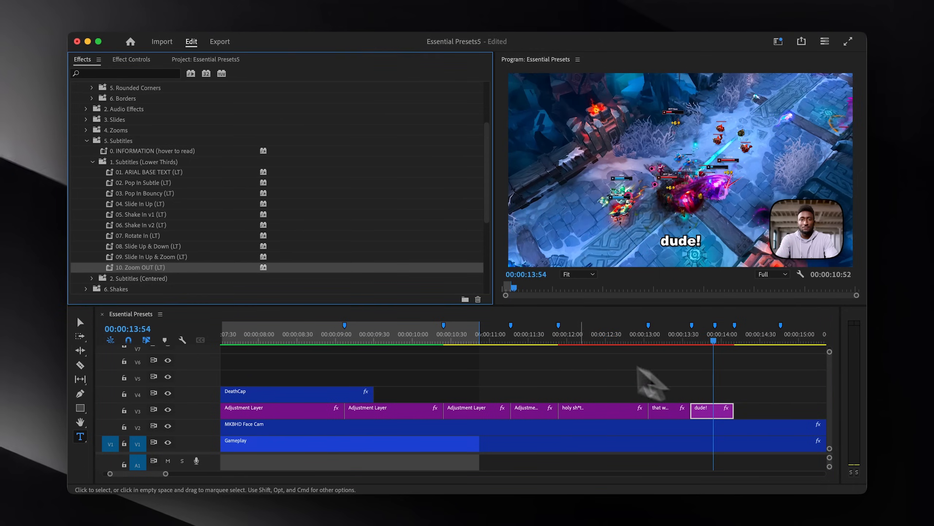
Apply Zoom OUT (LT) to the dude! subtitle and place an Adjustment Layer beneath the captions
left_click(204, 59)
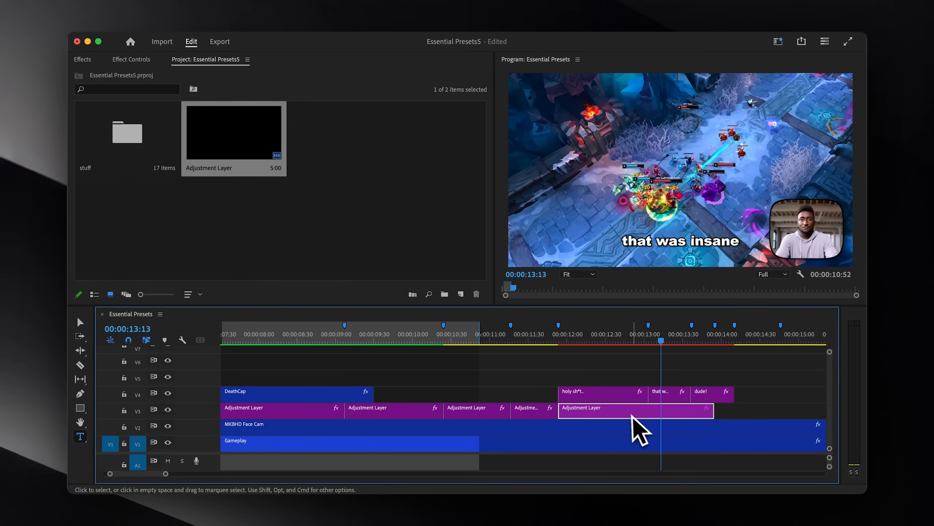
left_click_drag(634, 408, 692, 411)
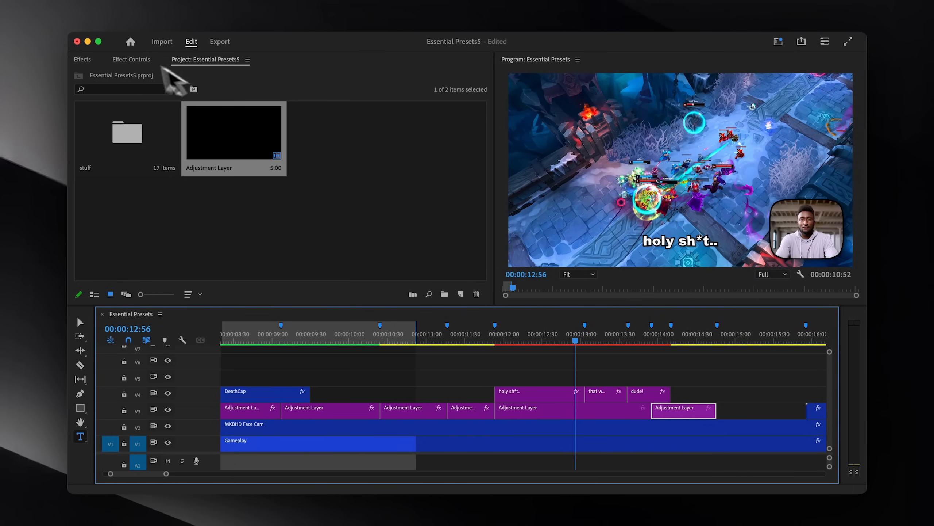
left_click(82, 59)
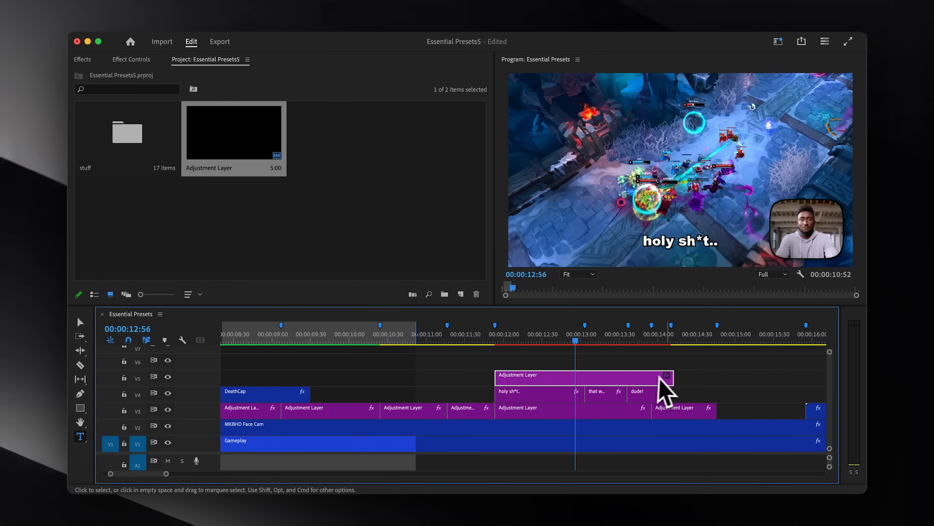
Place an Adjustment Layer on V5 above the captions and browse to the Zooms presets
left_click_drag(584, 376, 673, 376)
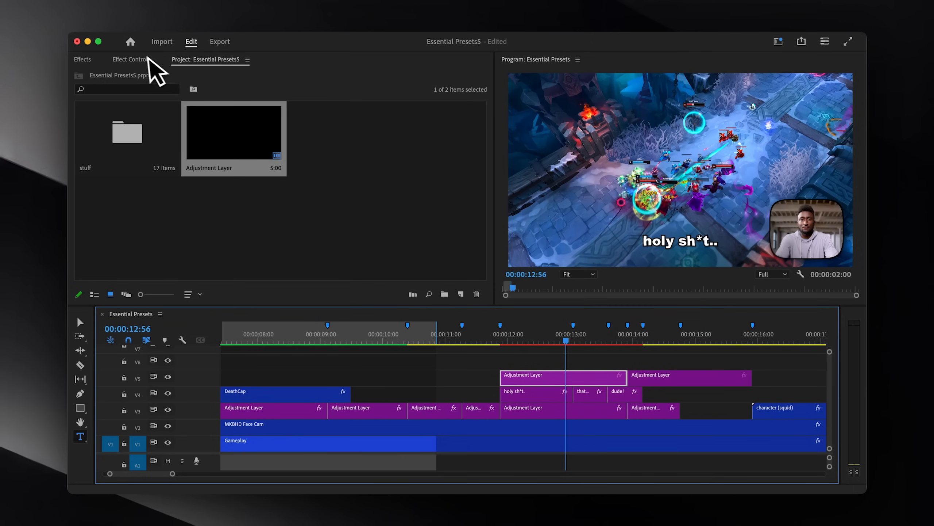
left_click(82, 59)
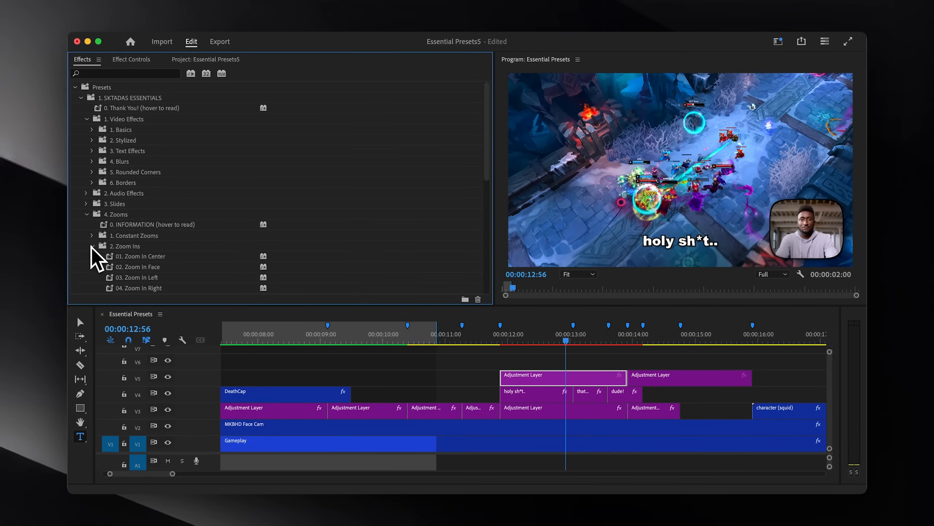
scroll("down", 3)
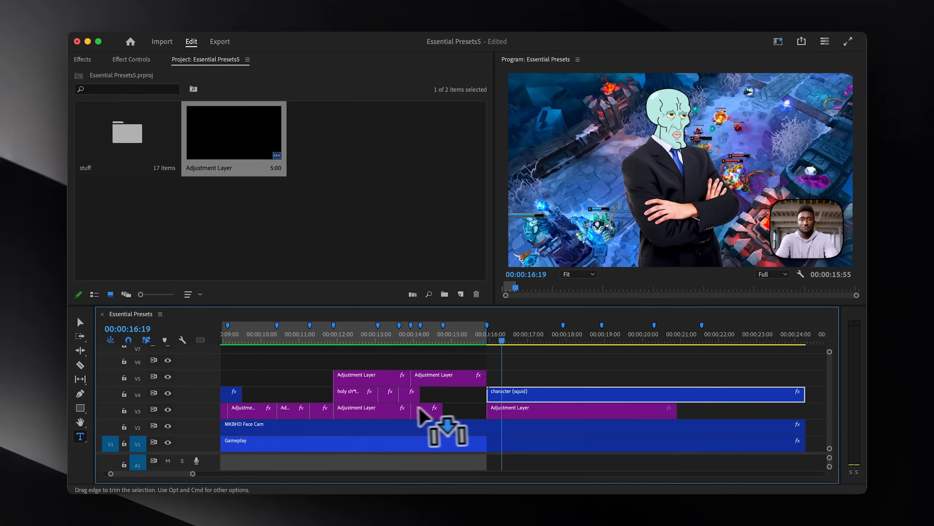
Trim the V3 Adjustment Layer under the squid character and blur the gameplay behind it
left_click(82, 59)
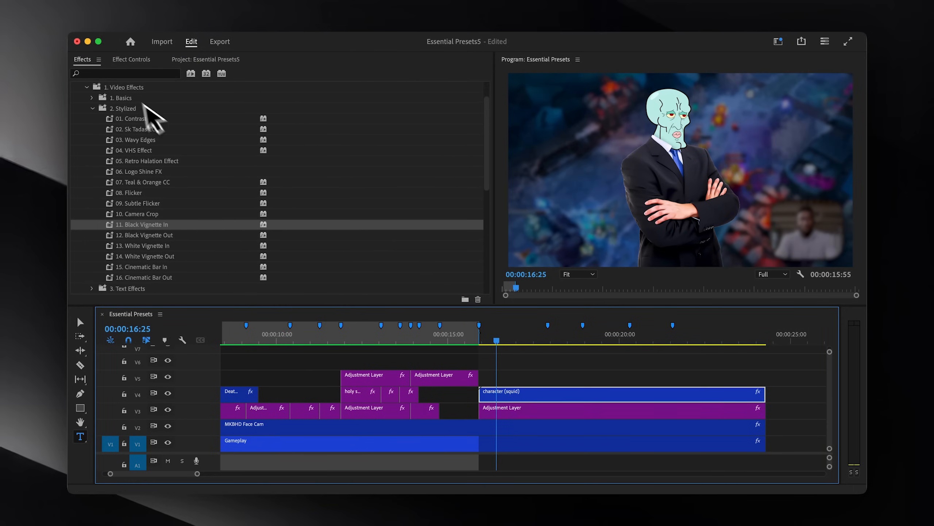
scroll("down", 3)
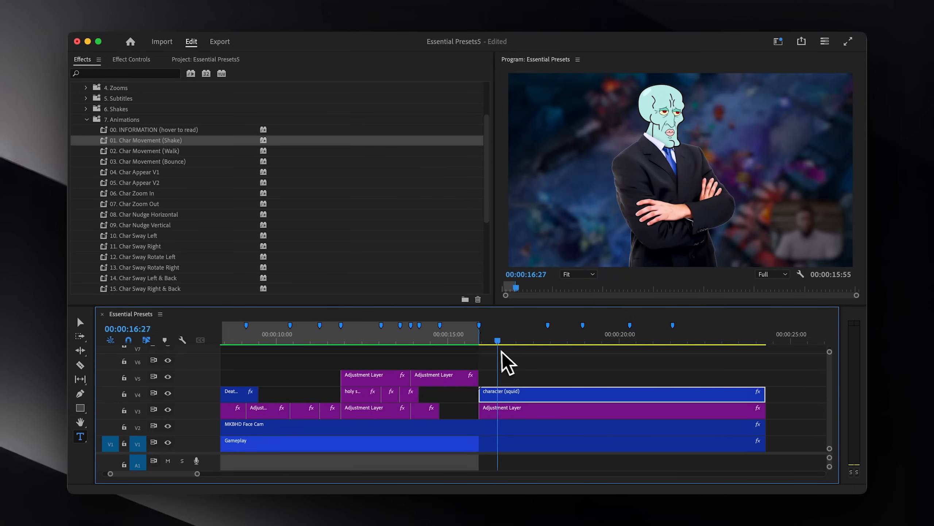
Apply Char Appear V2 to the squid character clip and preview its entrance
left_click_drag(134, 183, 503, 403)
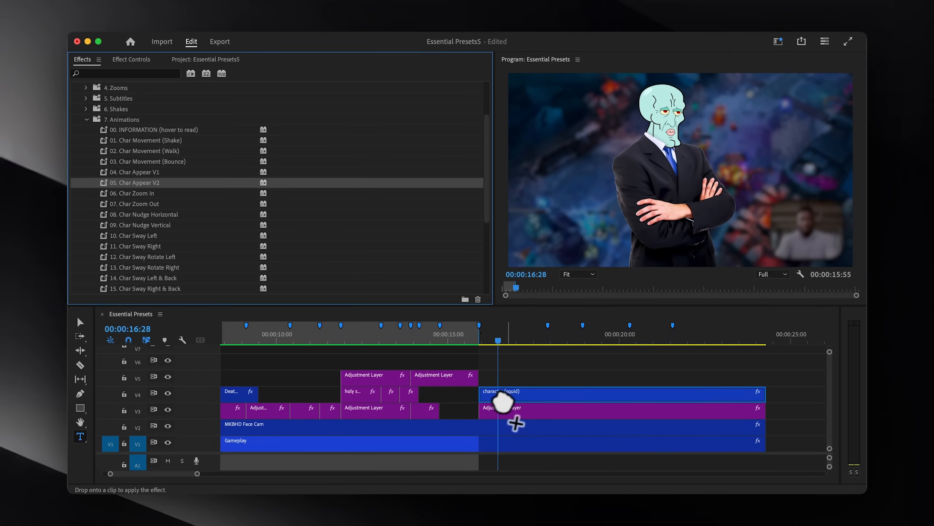
left_click(483, 340)
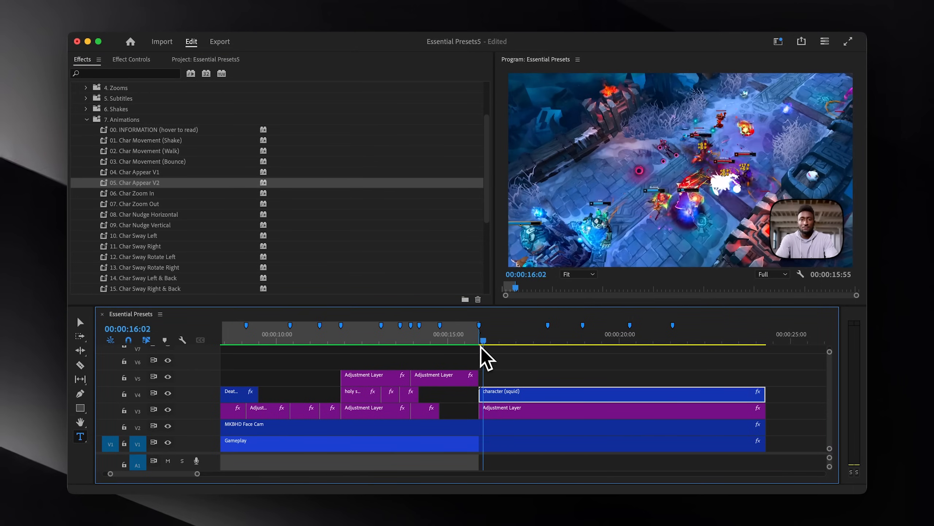
left_click(522, 341)
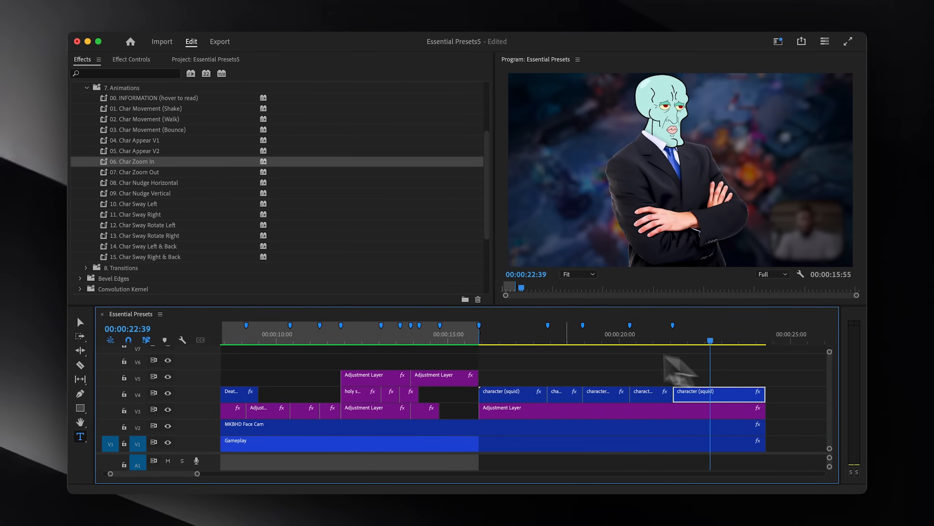
Place an Adjustment Layer on V5 over the character clips and apply Constant Zoom Face (Slow)
left_click(203, 59)
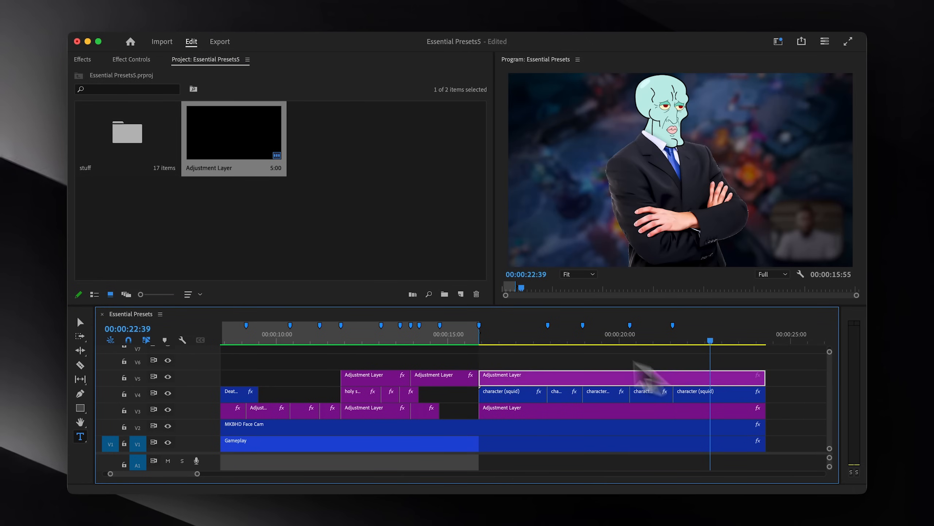
left_click(82, 59)
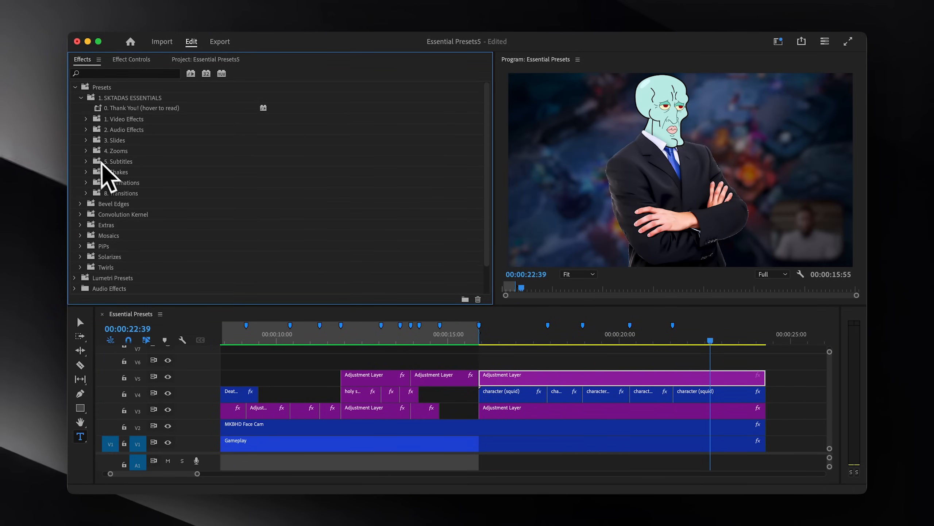
left_click(86, 151)
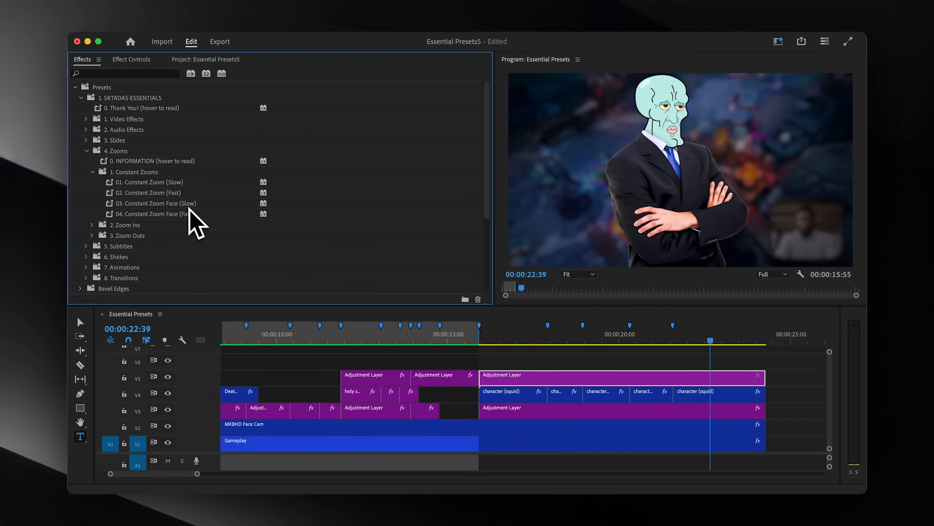
left_click(575, 346)
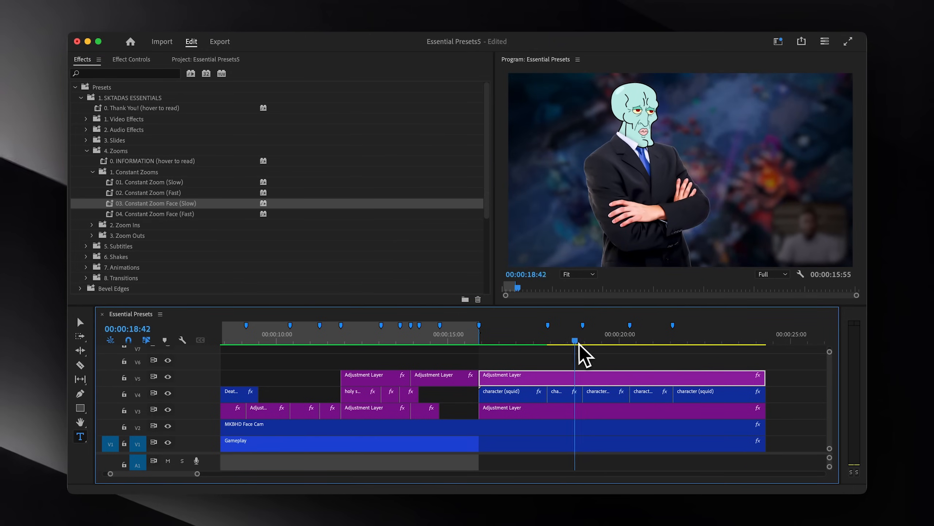